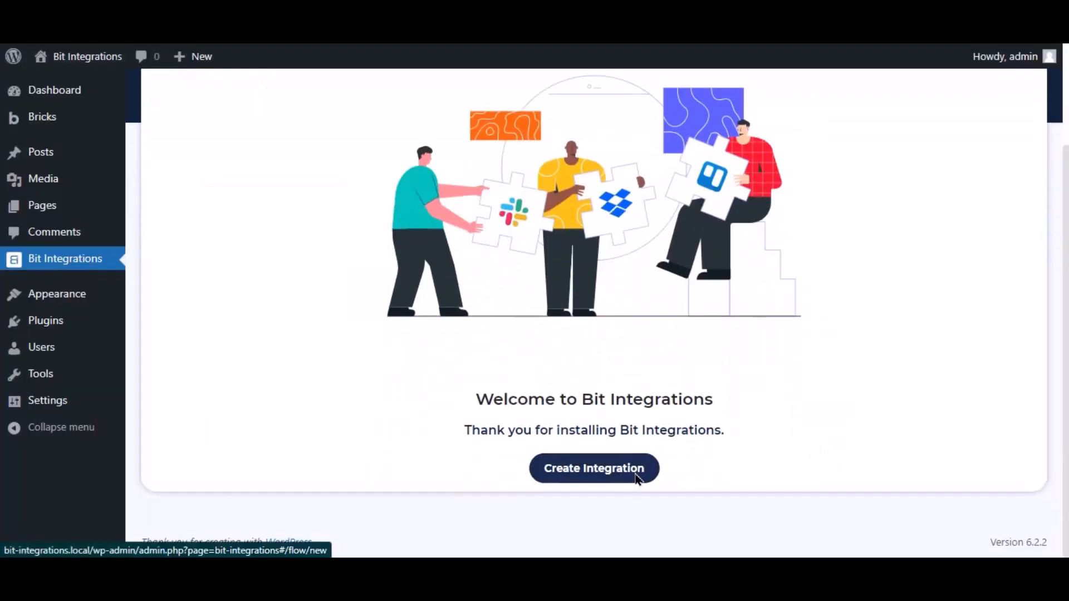
Create a new integration and choose Bricks as its form trigger
{"action": "left_click", "coordinate": [592, 468]}
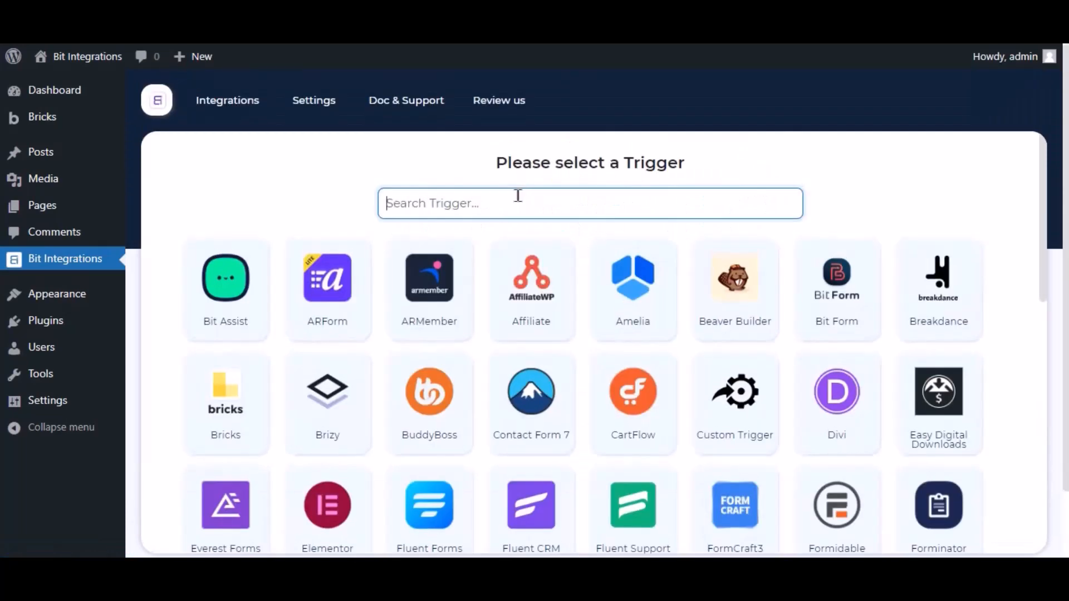
{"action": "type", "text": "b"}
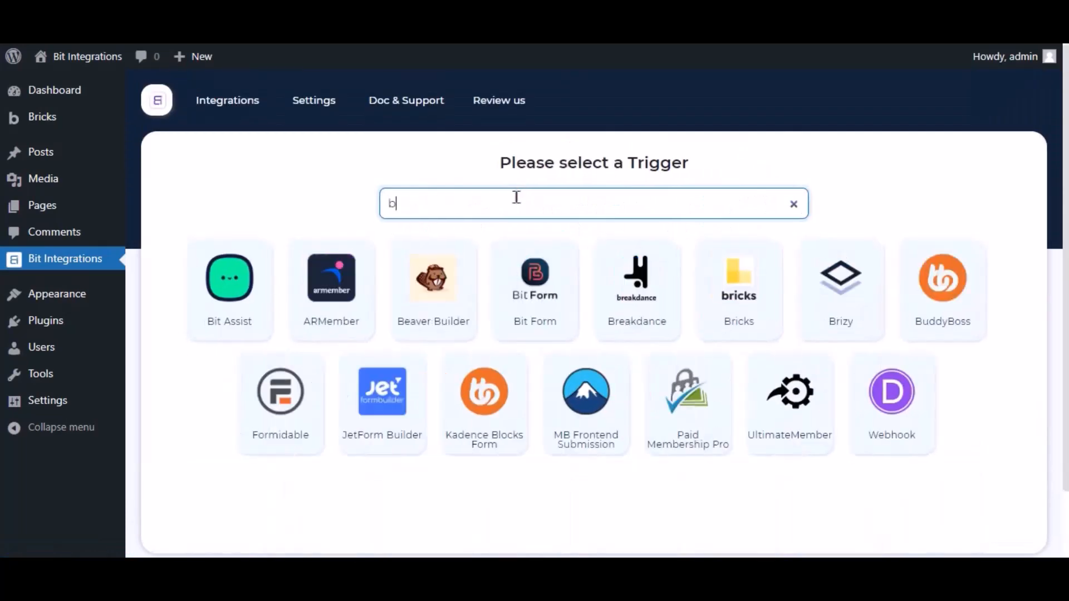
{"action": "left_click", "coordinate": [738, 280]}
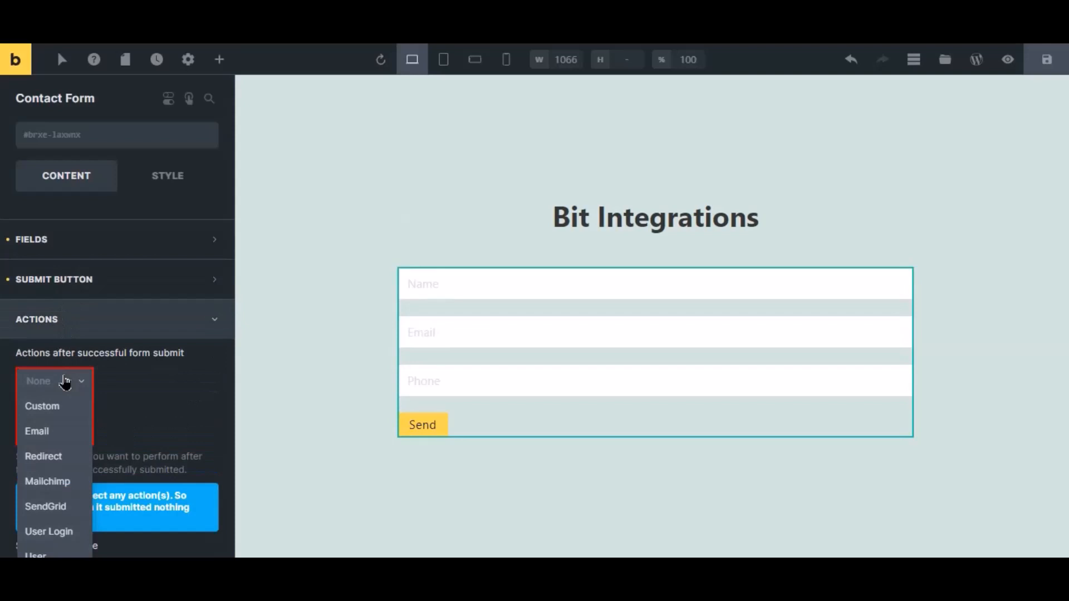
Set the Contact Form's after-submit action to Custom
{"action": "left_click", "coordinate": [42, 406]}
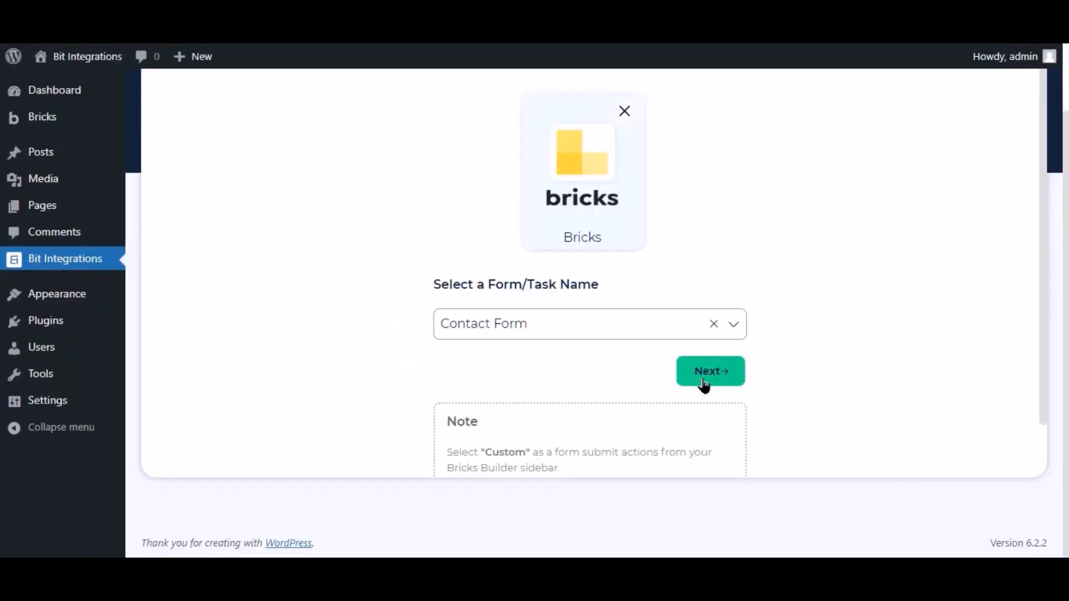
Continue with Contact Form as trigger and choose GiveWP as the action
{"action": "left_click", "coordinate": [710, 371]}
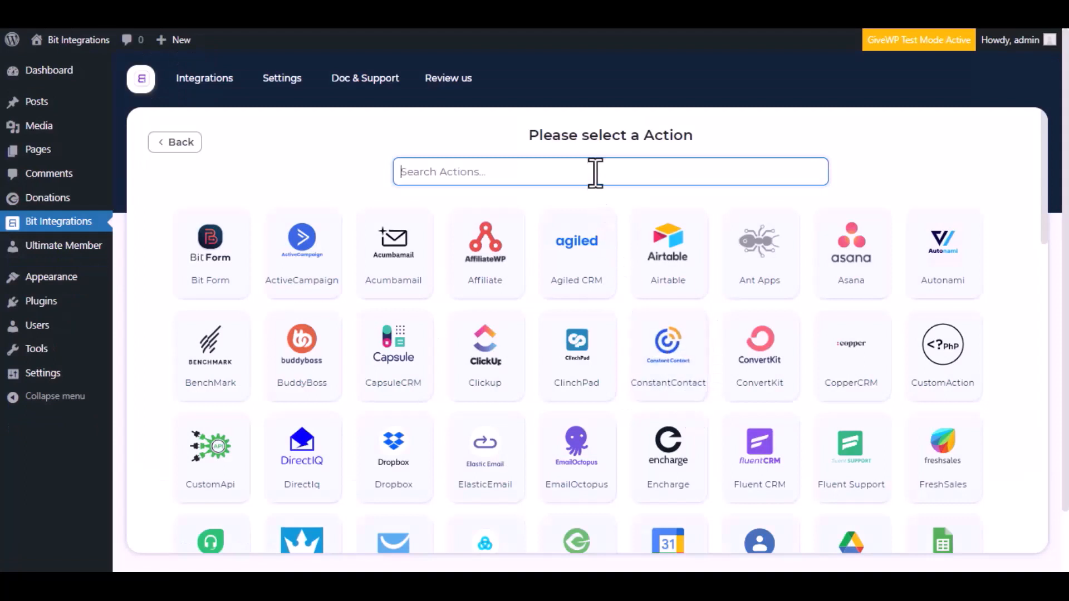
{"action": "type", "text": "Give"}
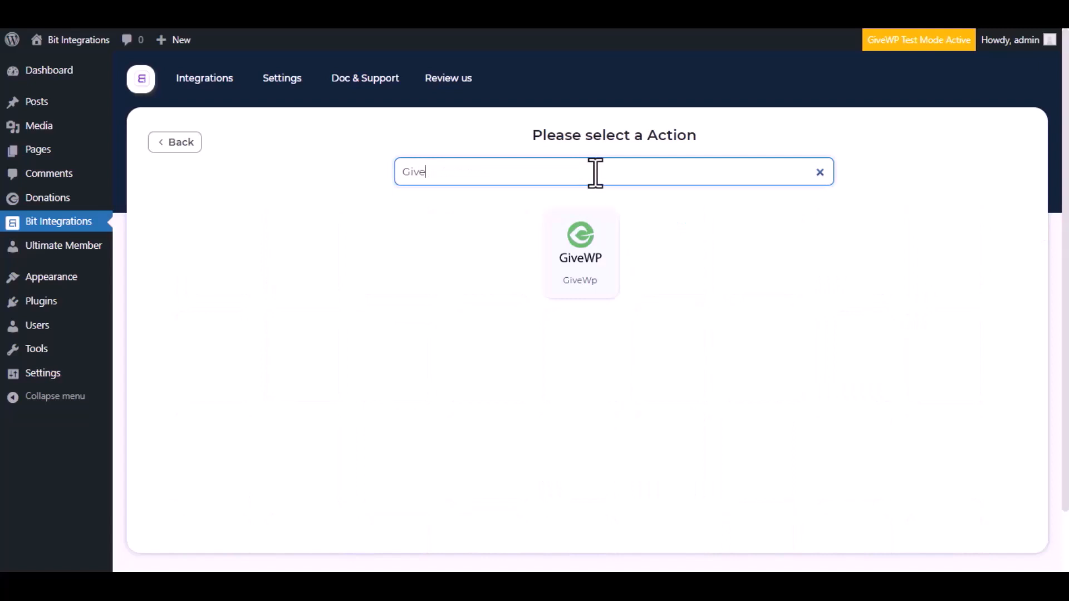
{"action": "type", "text": "w"}
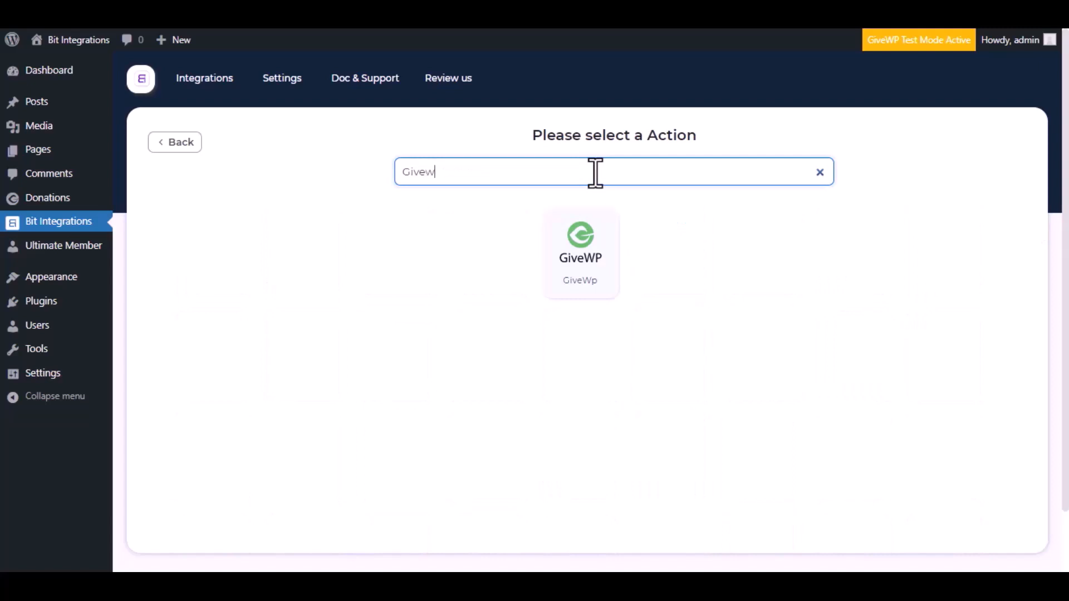
{"action": "left_click", "coordinate": [580, 246]}
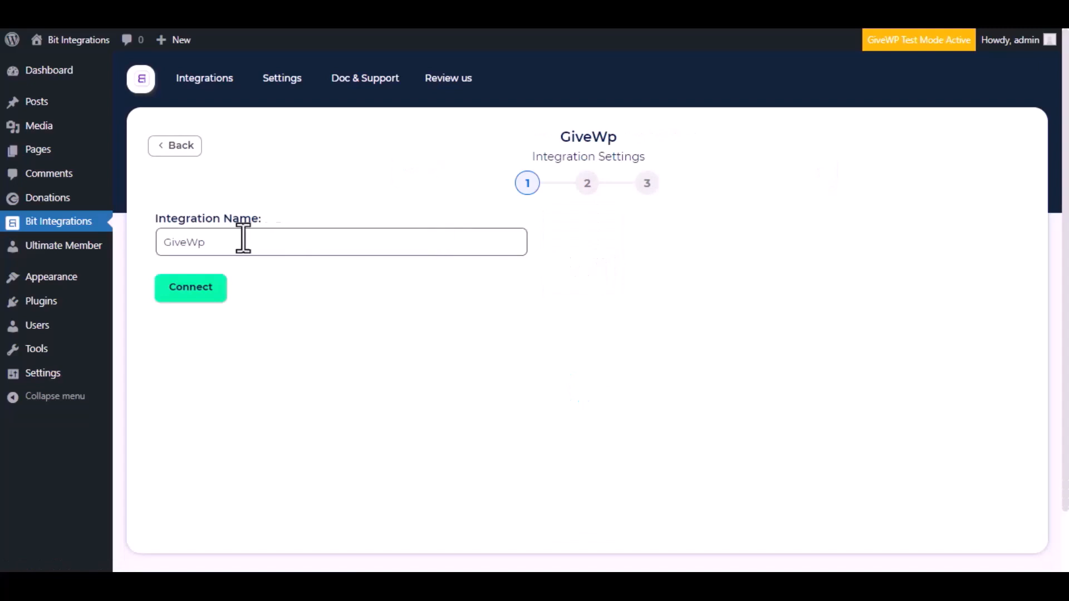
Connect the GiveWP integration under the name GiveWp
{"action": "double_click", "coordinate": [183, 242]}
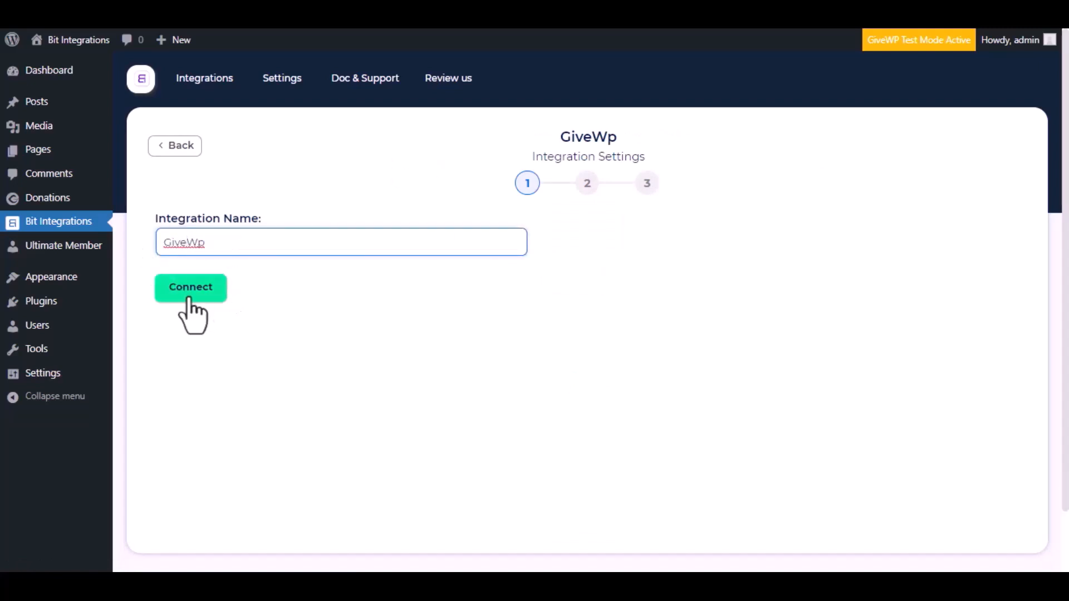
{"action": "left_click", "coordinate": [190, 287]}
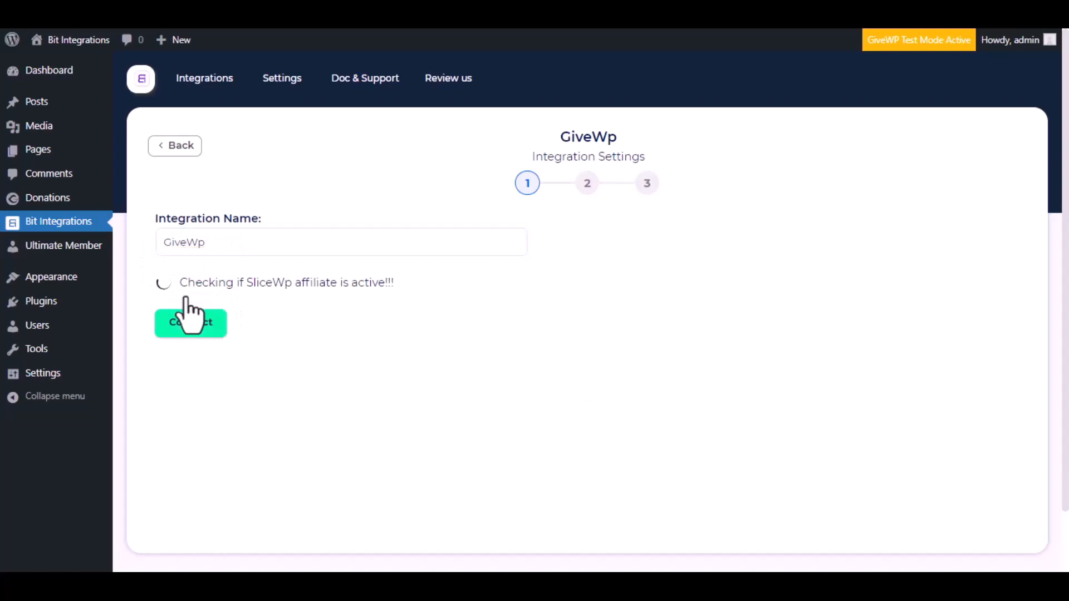
{"action": "left_click", "coordinate": [191, 322]}
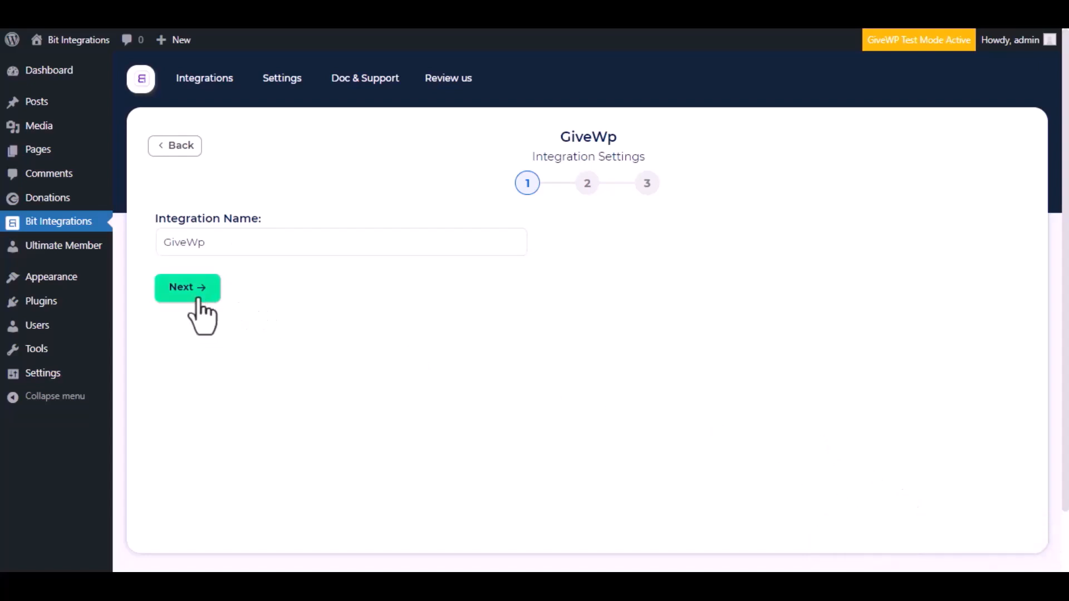
Set the GiveWP action to Create a donor and map E-mail Address to donor Email
{"action": "left_click", "coordinate": [187, 286]}
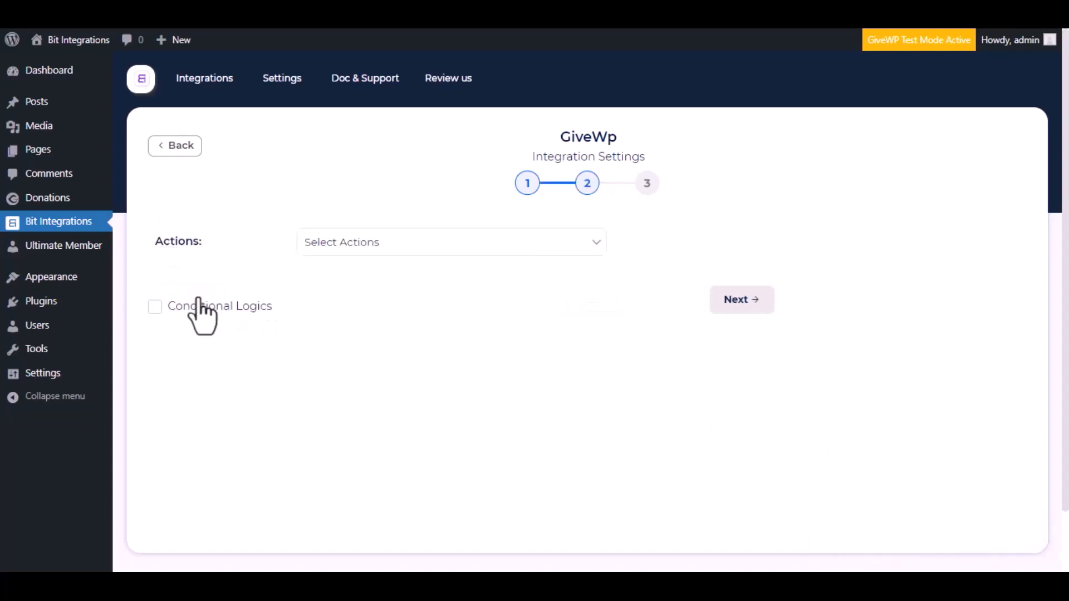
{"action": "mouse_move", "coordinate": [353, 273]}
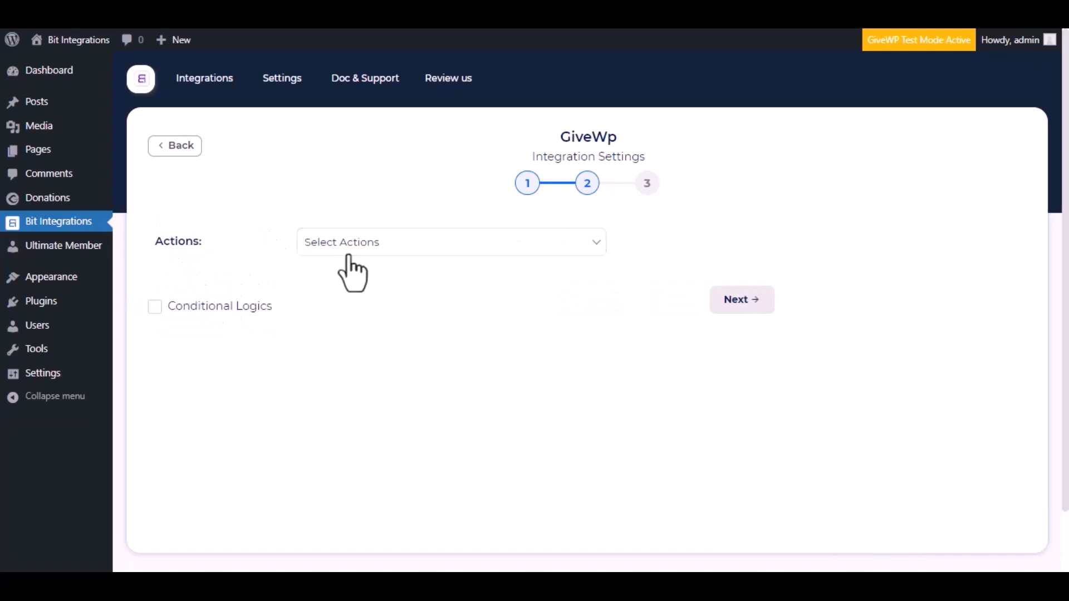
{"action": "left_click", "coordinate": [450, 242]}
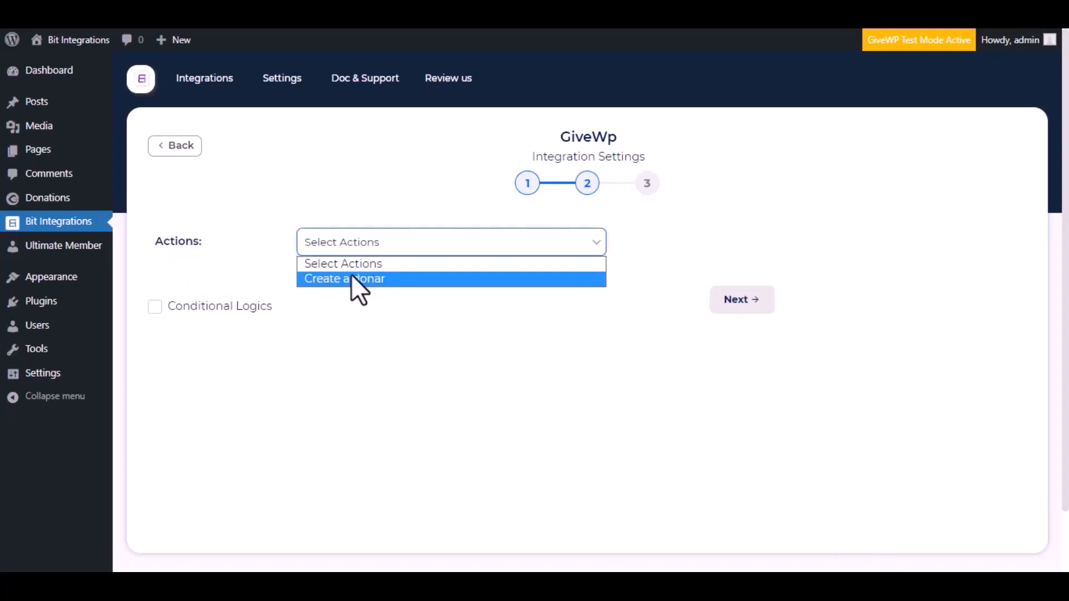
{"action": "left_click", "coordinate": [344, 279]}
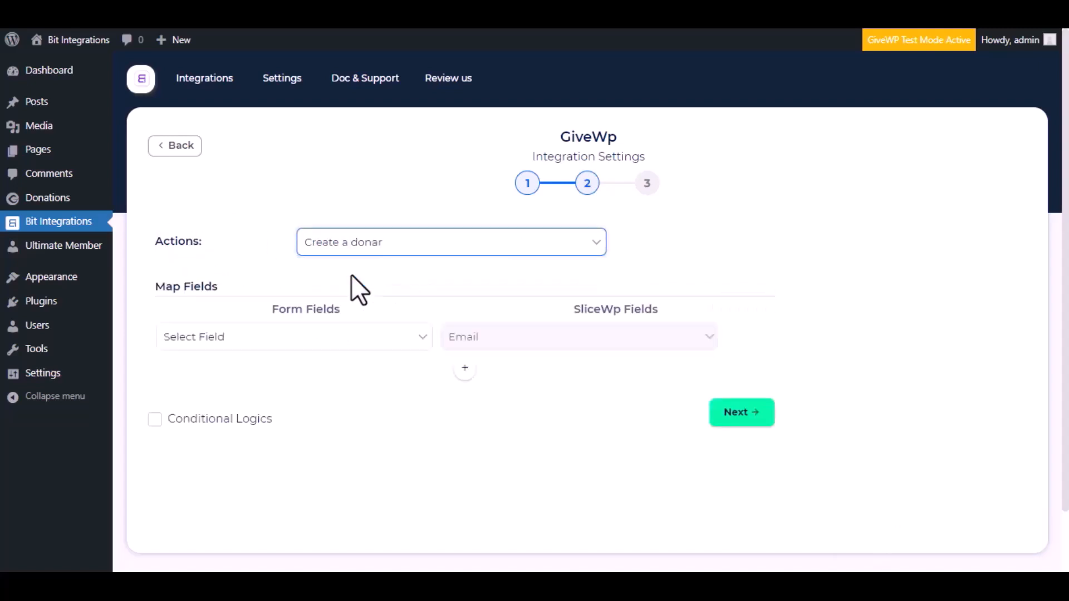
{"action": "left_click", "coordinate": [293, 336]}
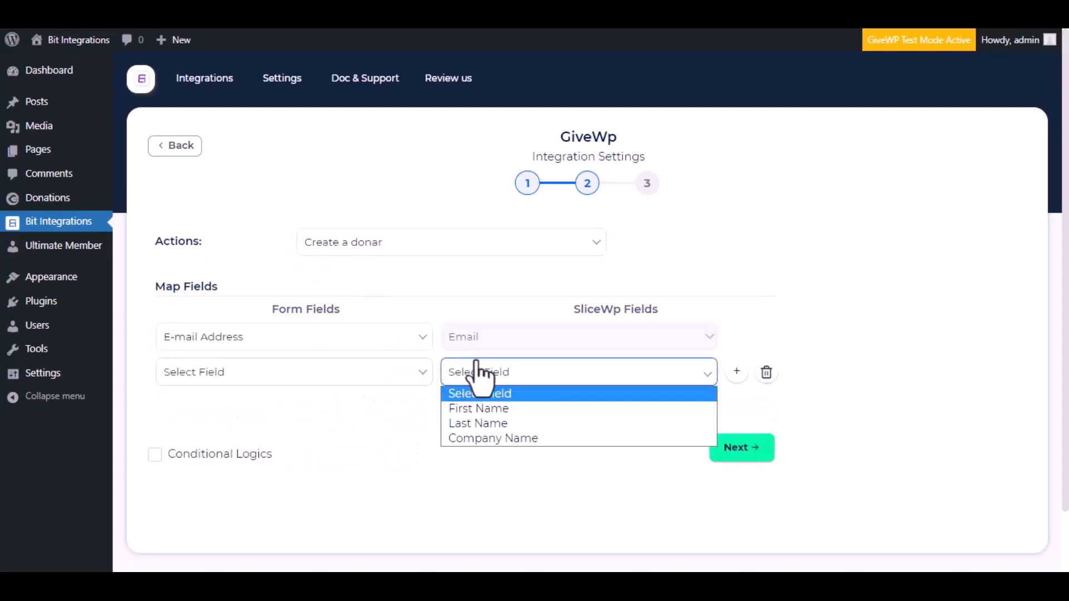
Map First Name and Last Name, toggling Conditional Logics on then back off
{"action": "left_click", "coordinate": [477, 408]}
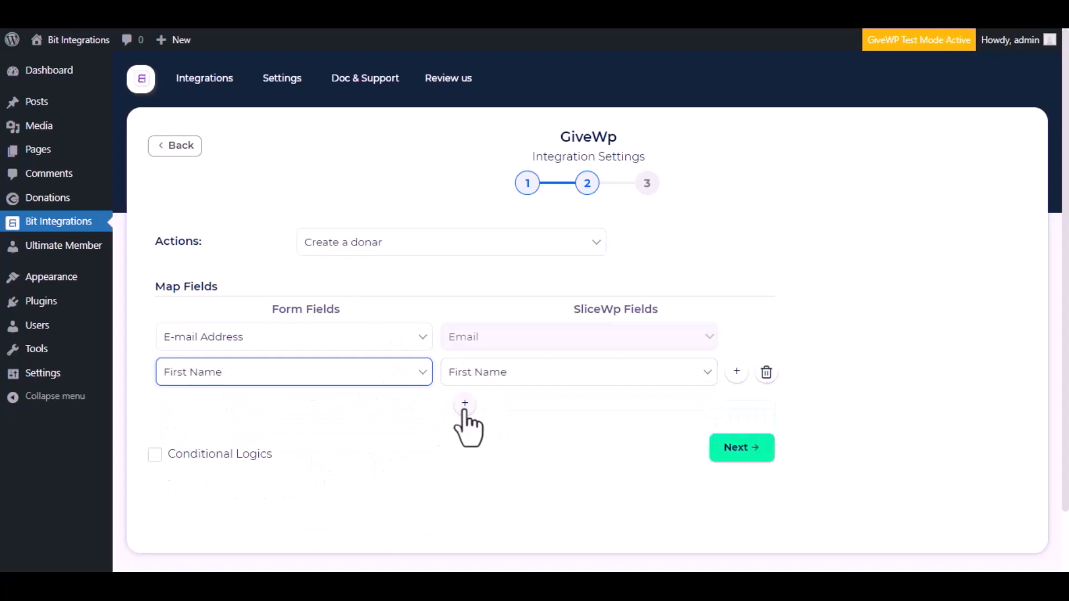
{"action": "left_click", "coordinate": [465, 404]}
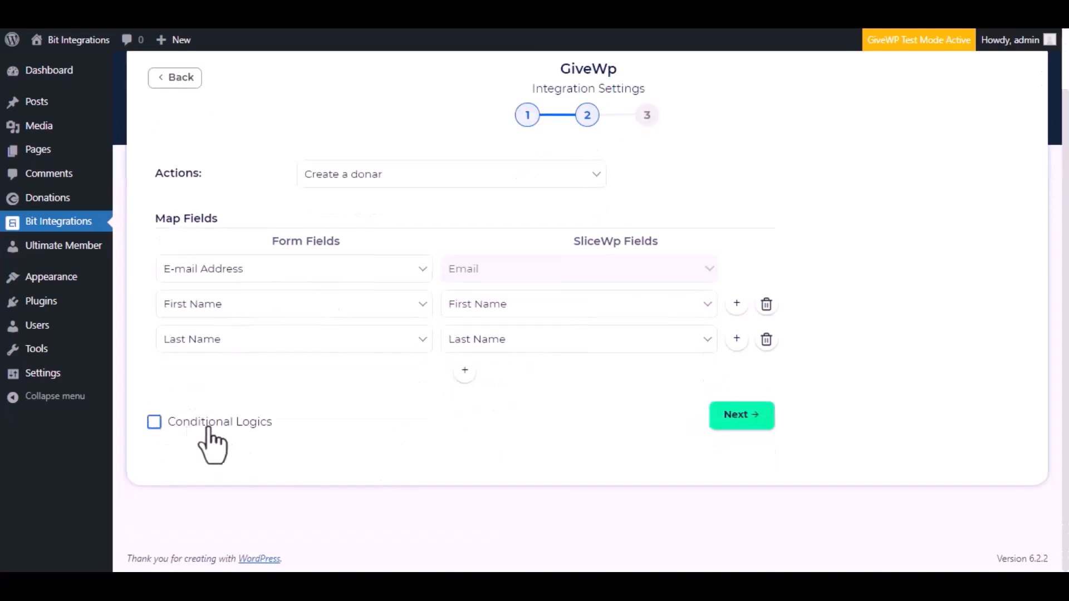
{"action": "mouse_move", "coordinate": [160, 443]}
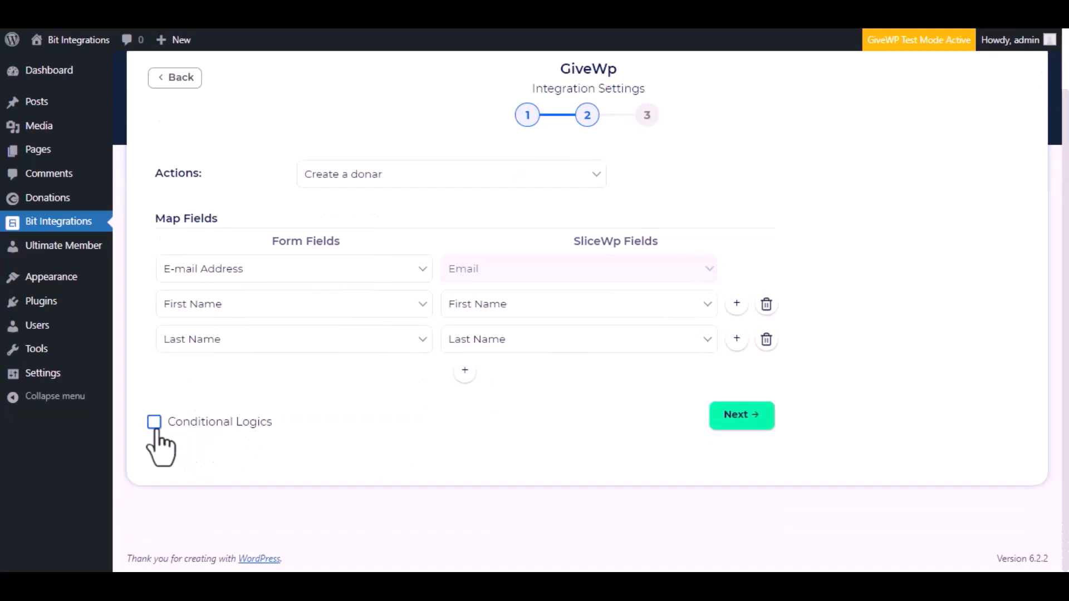
{"action": "left_click", "coordinate": [155, 422]}
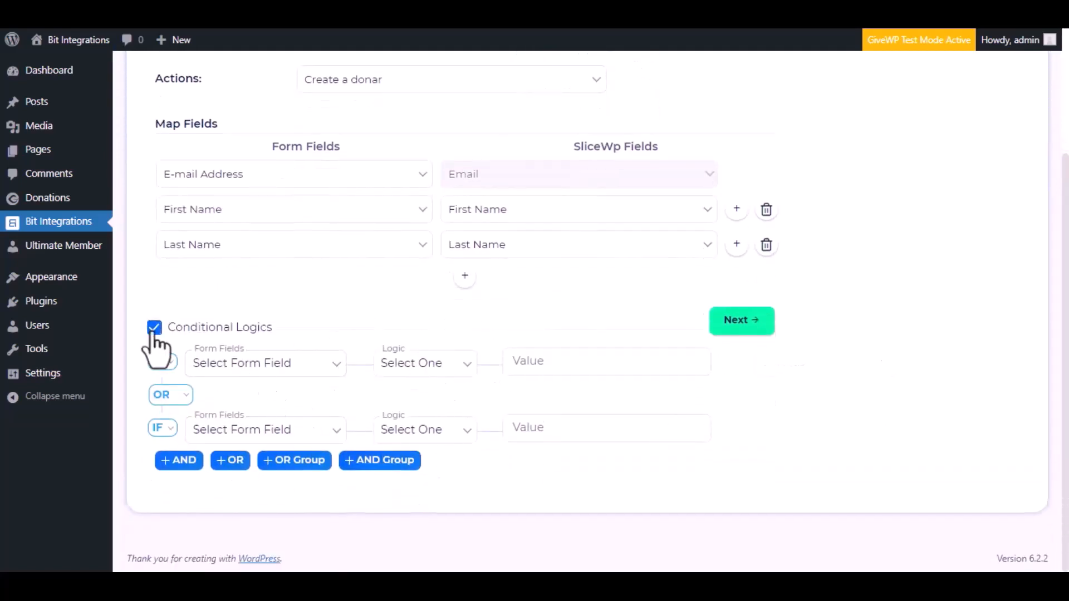
{"action": "left_click", "coordinate": [154, 327]}
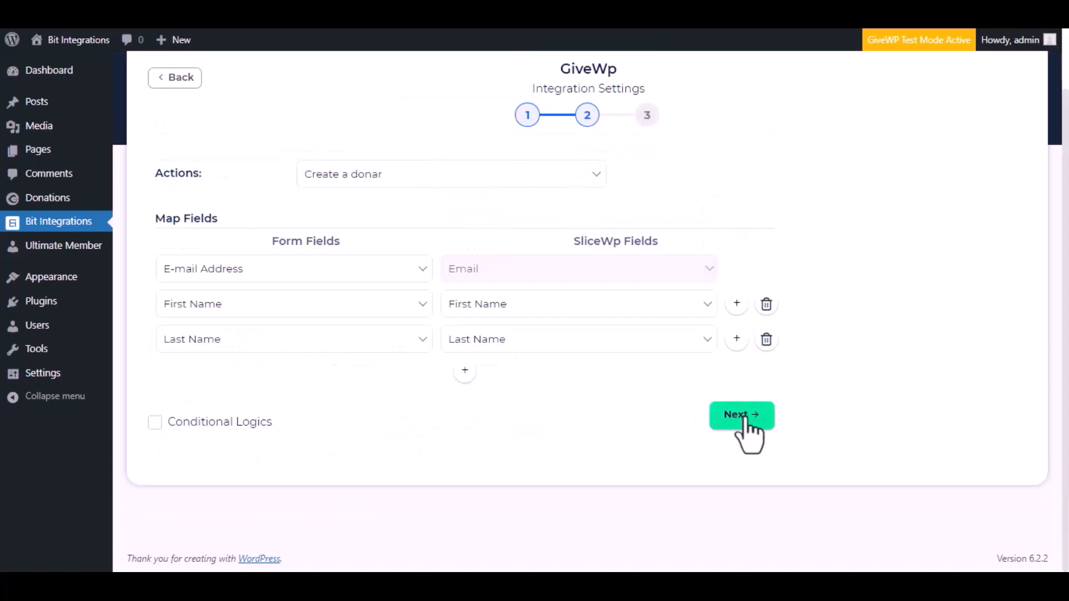
Finish and save the GiveWp integration, then bring up the site's form page
{"action": "left_click", "coordinate": [742, 416]}
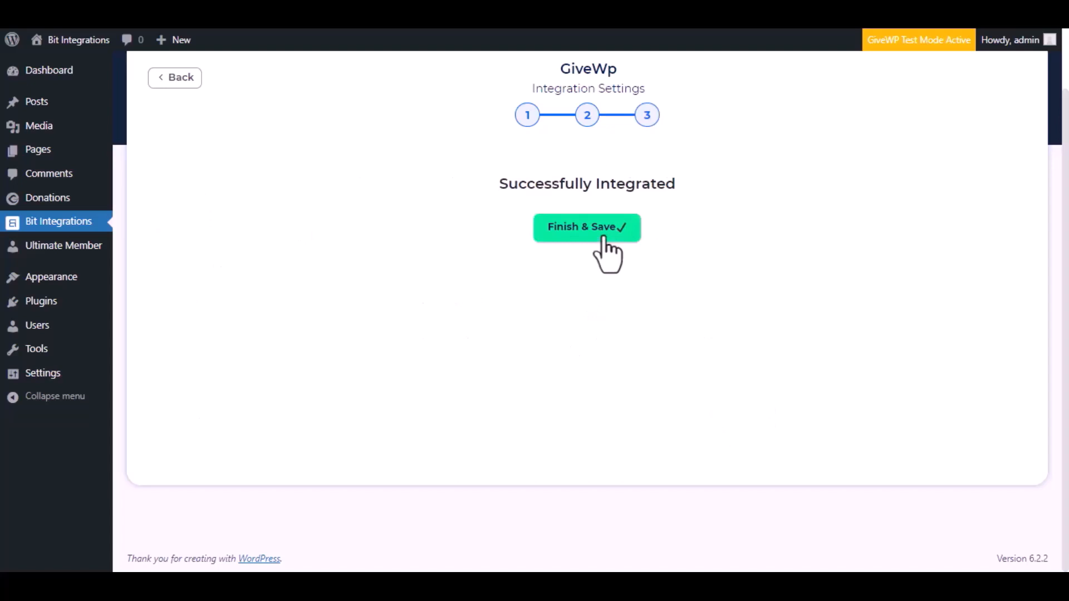
{"action": "left_click", "coordinate": [587, 227]}
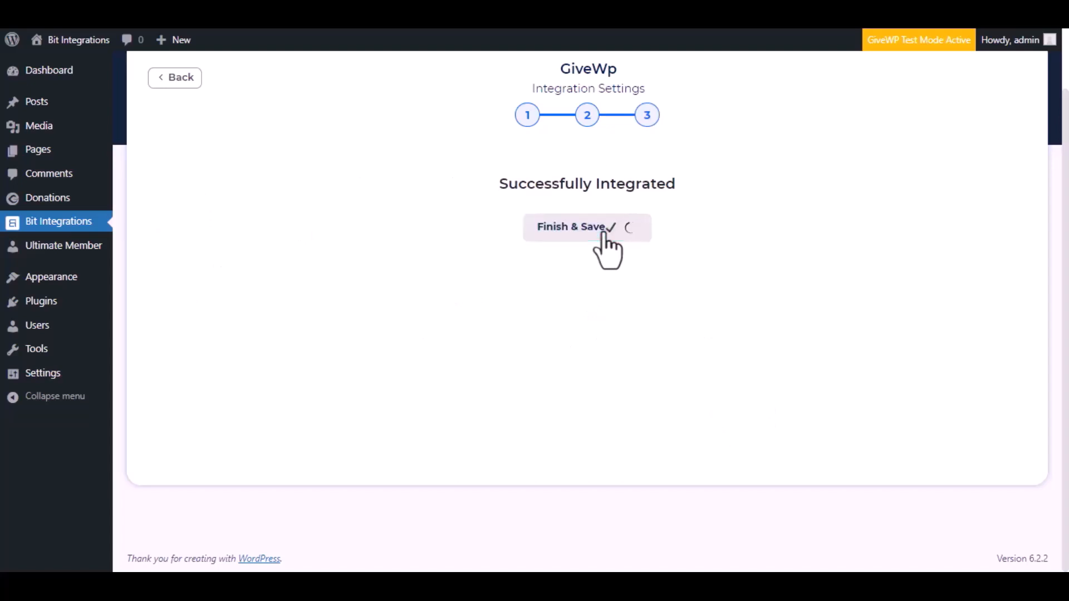
{"action": "left_click", "coordinate": [587, 227]}
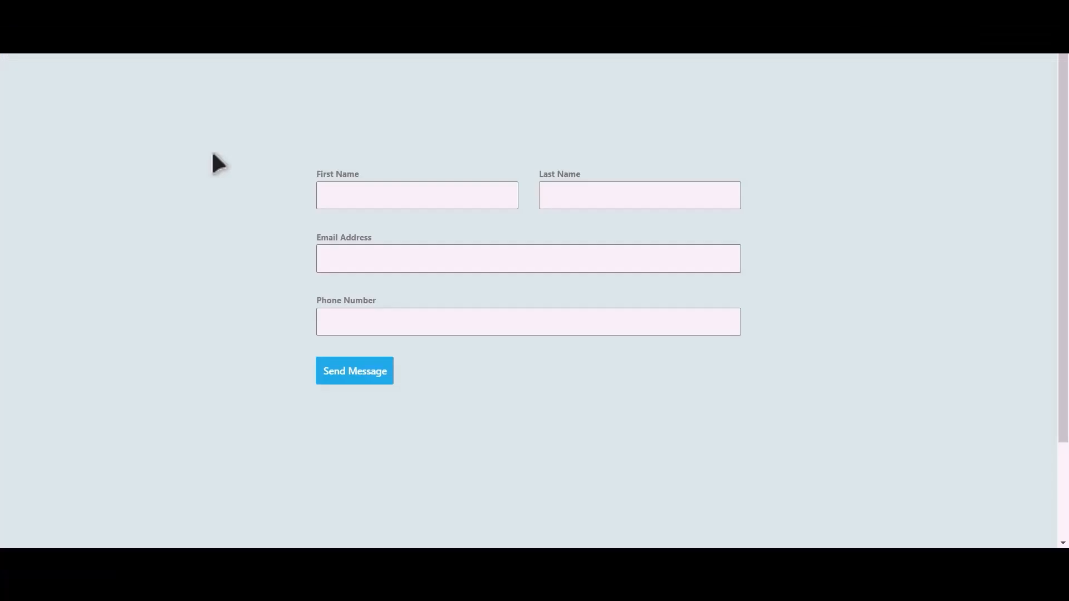
Submit the form with Bit, Integrations, a support@...apps.pro email and phone 4445556
{"action": "left_click", "coordinate": [416, 195]}
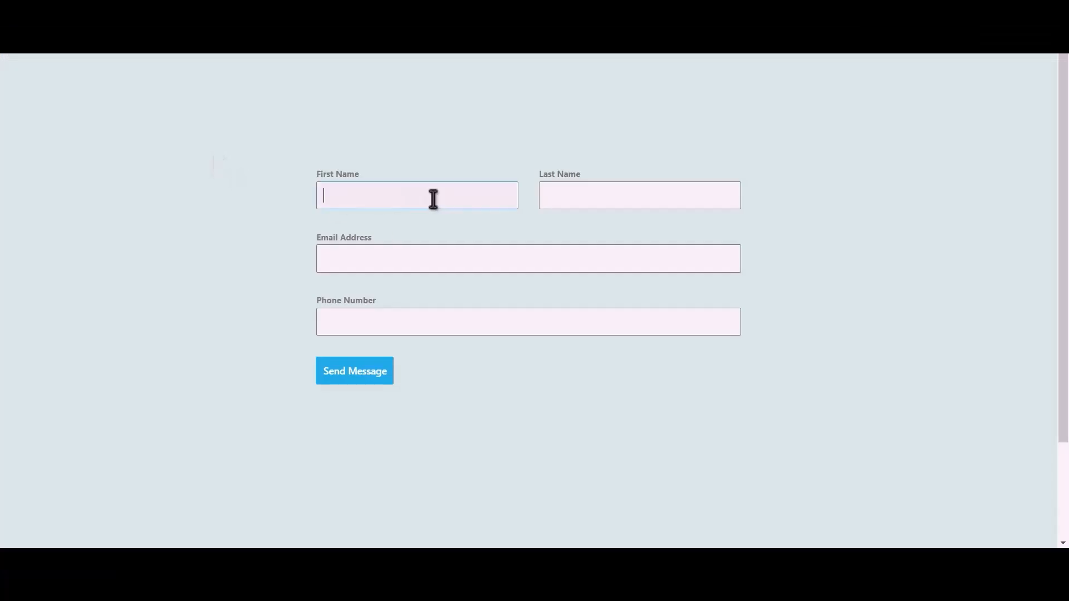
{"action": "type", "text": "Bit"}
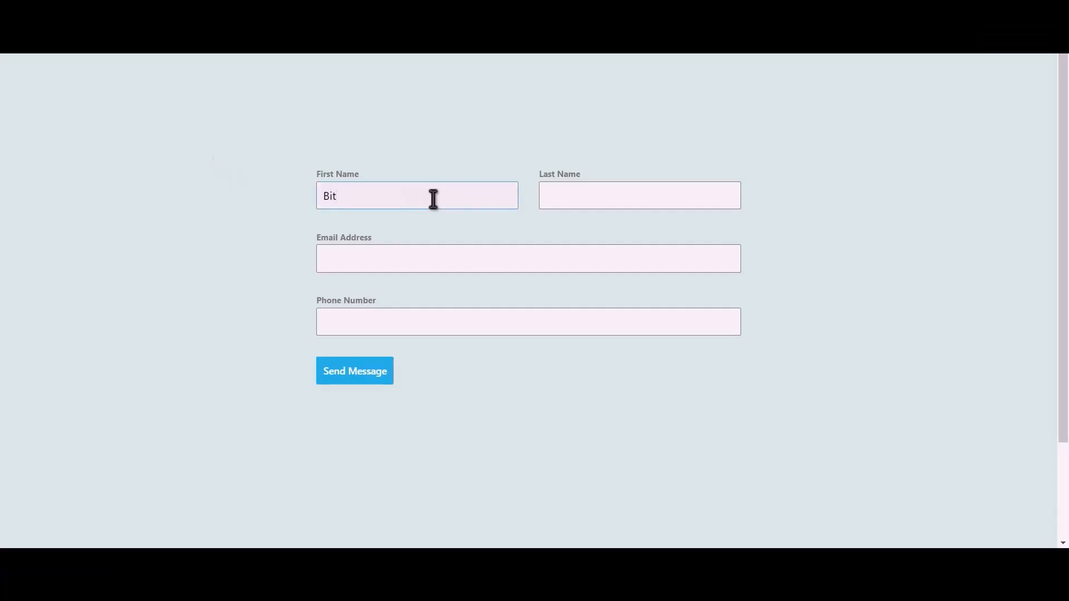
{"action": "type", "text": "Inte"}
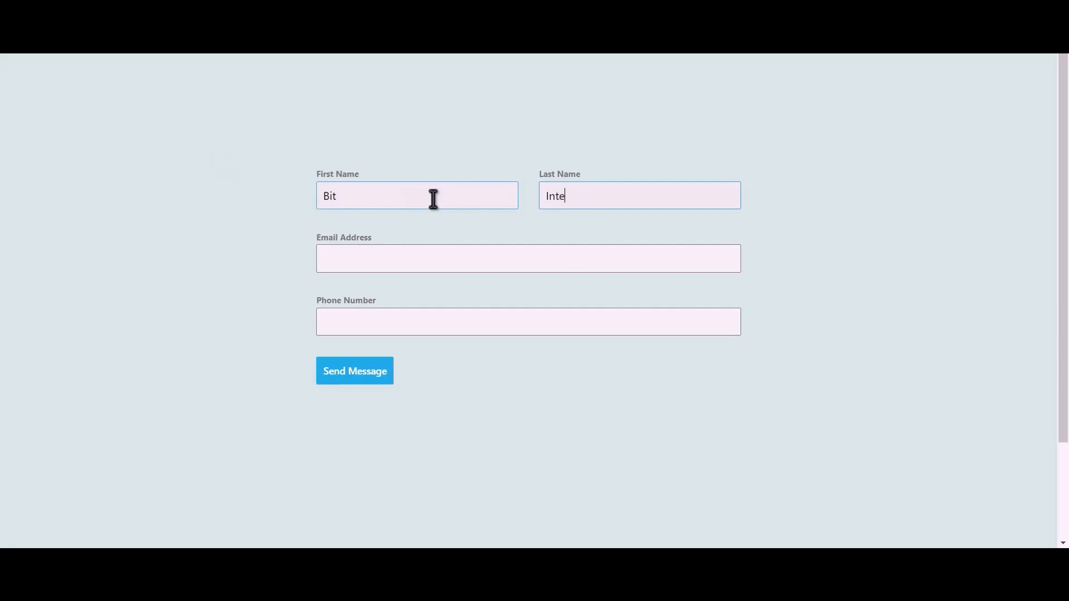
{"action": "type", "text": "gratio"}
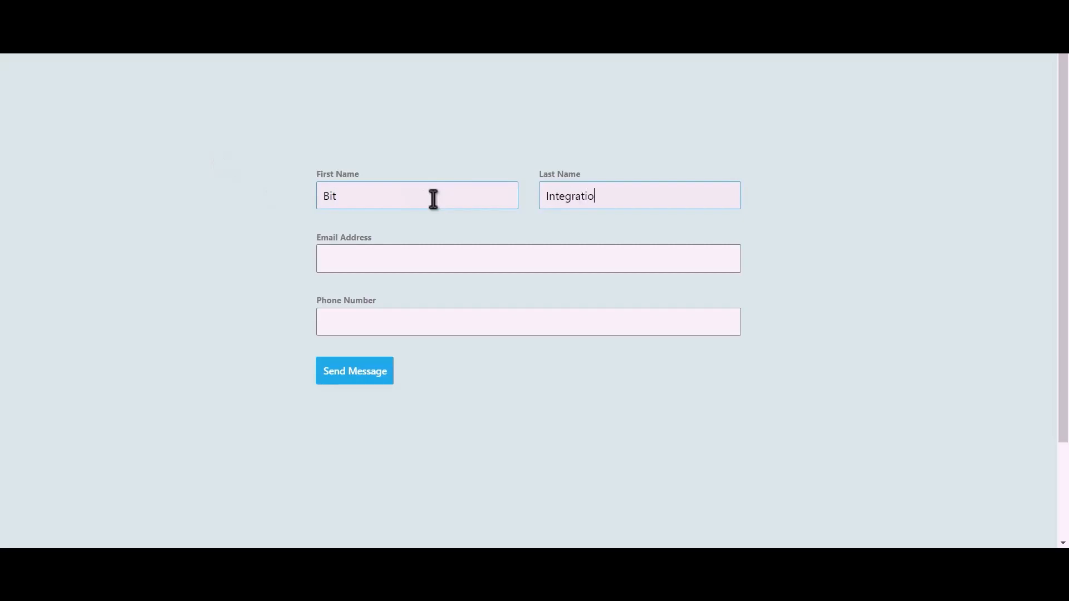
{"action": "type", "text": "ns"}
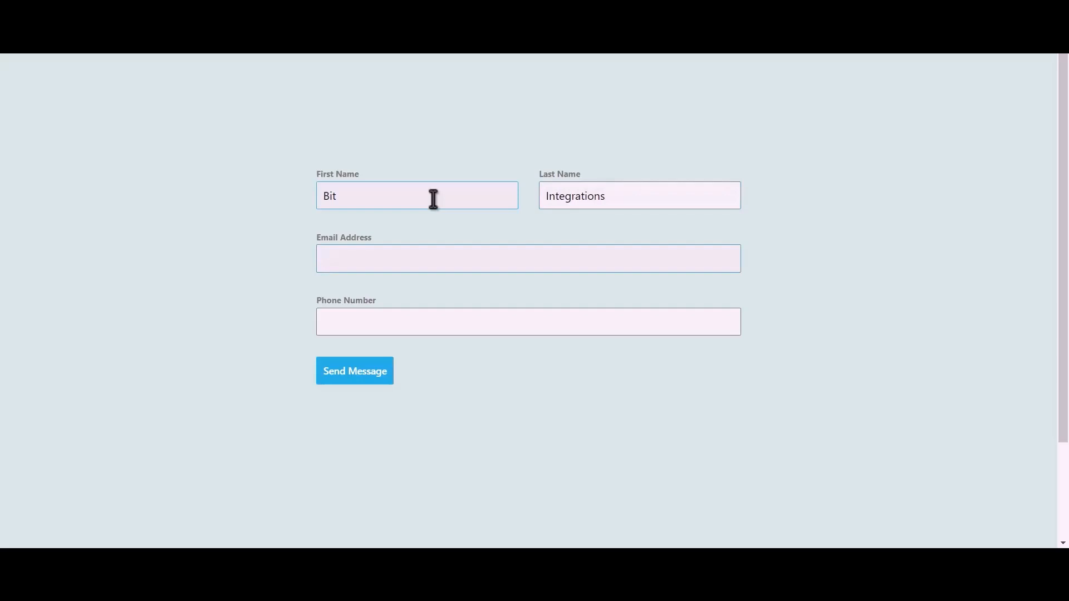
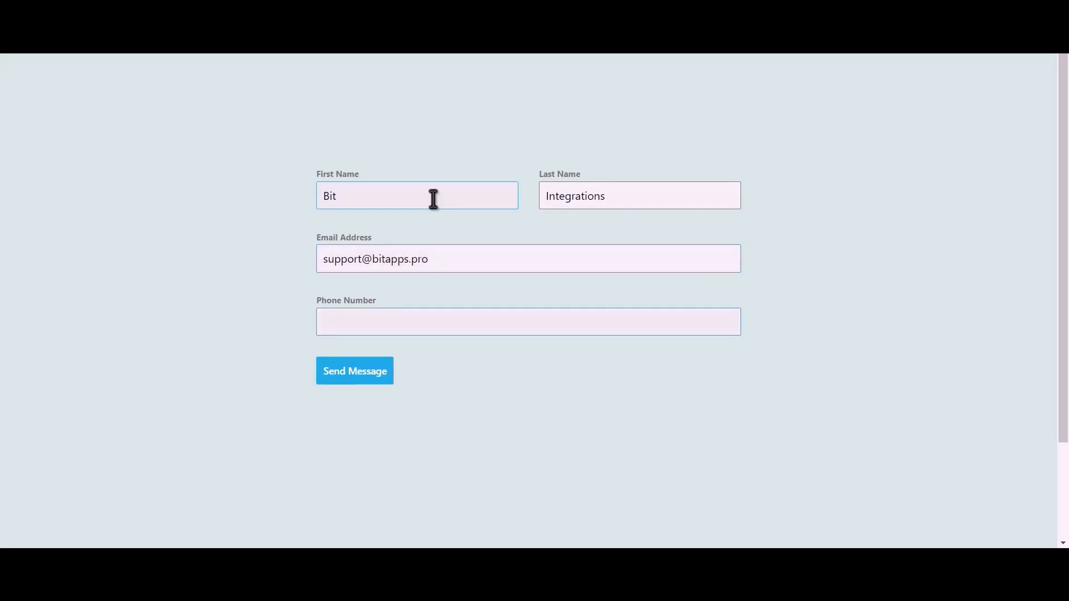
{"action": "type", "text": "444555666"}
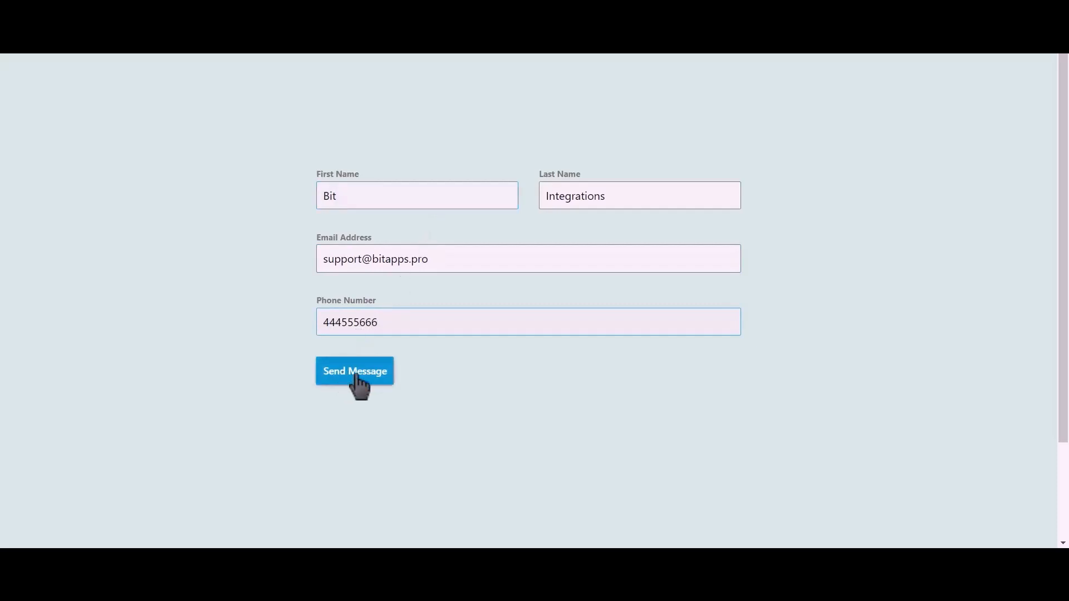
{"action": "left_click", "coordinate": [354, 370]}
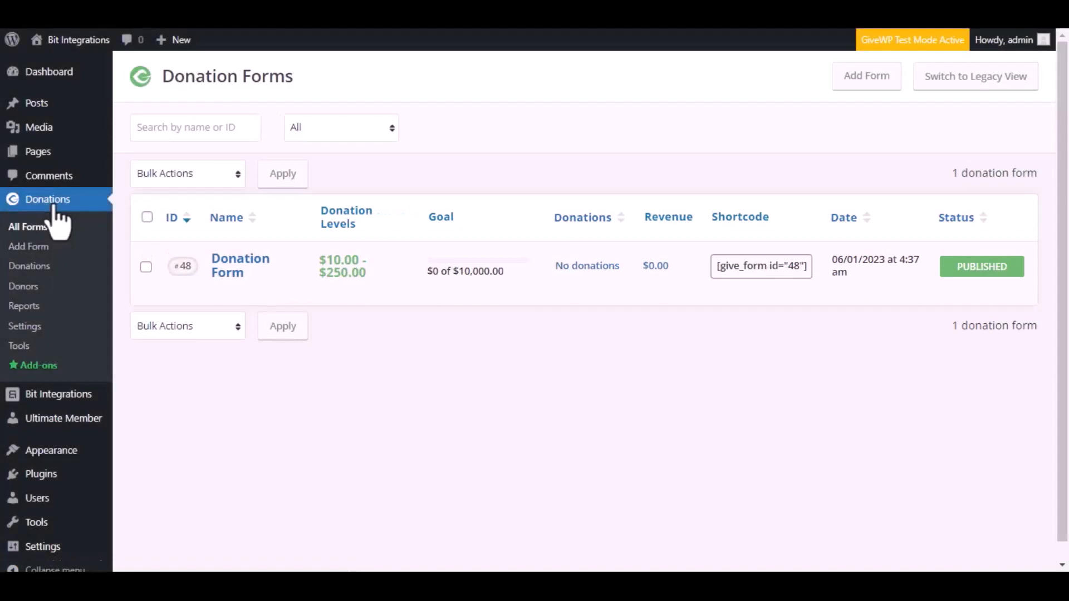
View GiveWP's Donors list showing the new Bit Integrations donor
{"action": "left_click", "coordinate": [23, 286]}
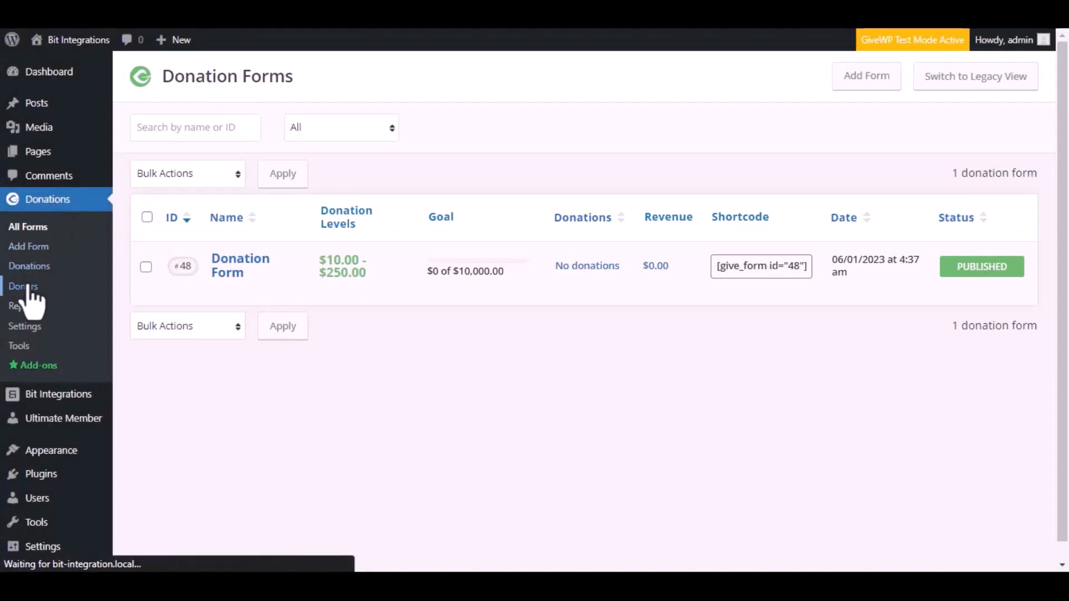
{"action": "left_click", "coordinate": [23, 286]}
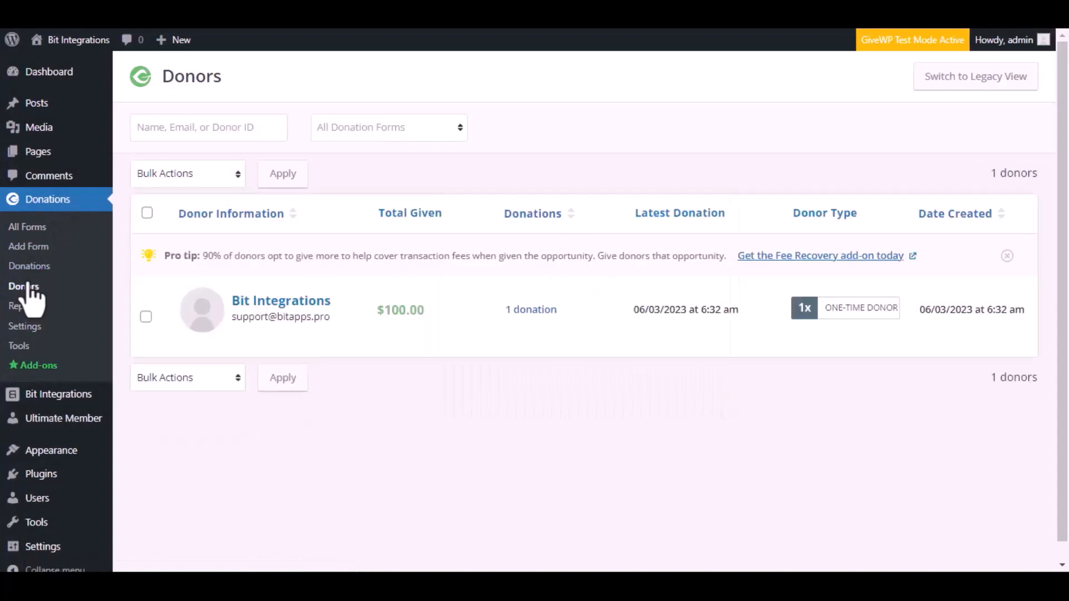
{"action": "mouse_move", "coordinate": [701, 329]}
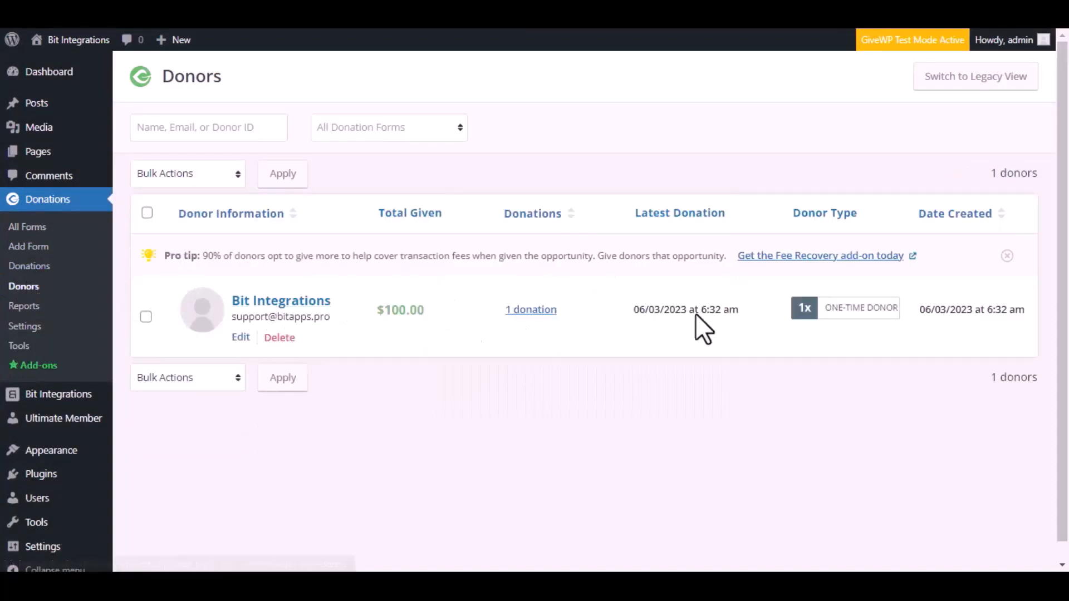